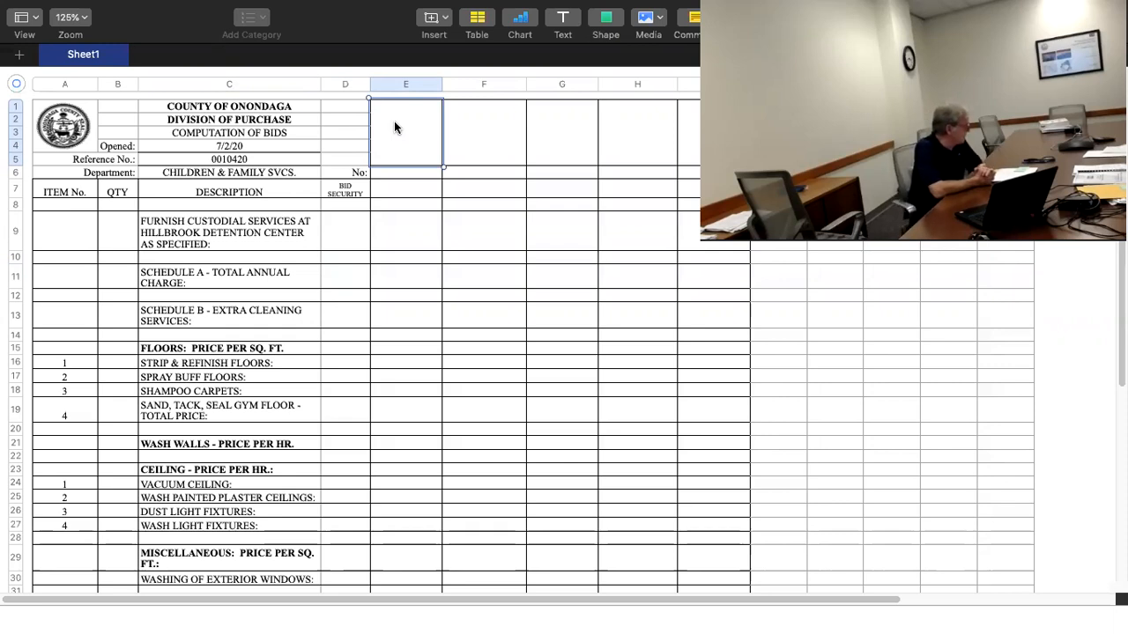
Step: Head column E 'EAST ENVIORNMENTAL GROUP' and number it bidder 1
{"action": "type", "text": "EAST ENVIORNMENTAL GROUP"}
{"action": "left_click", "coordinate": [406, 172]}
{"action": "type", "text": "1"}
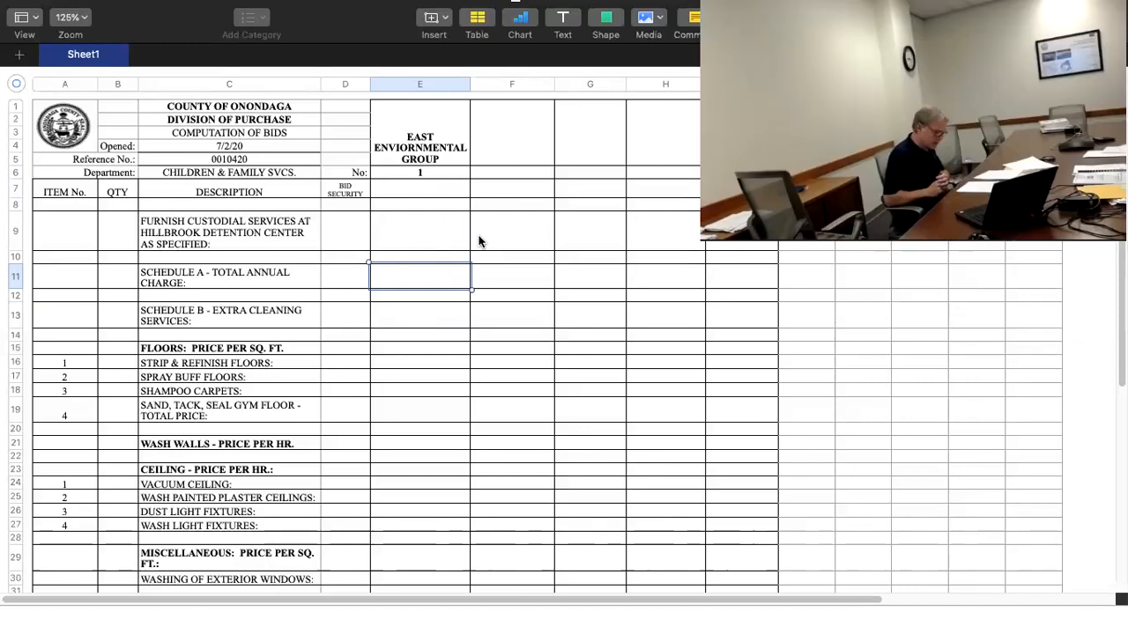
Step: Enter East Environmental's $39,500 annual charge, floor prices .46, .15, 0.24, 4,100, and wall washing 21.50
{"action": "type", "text": "39,500.00"}
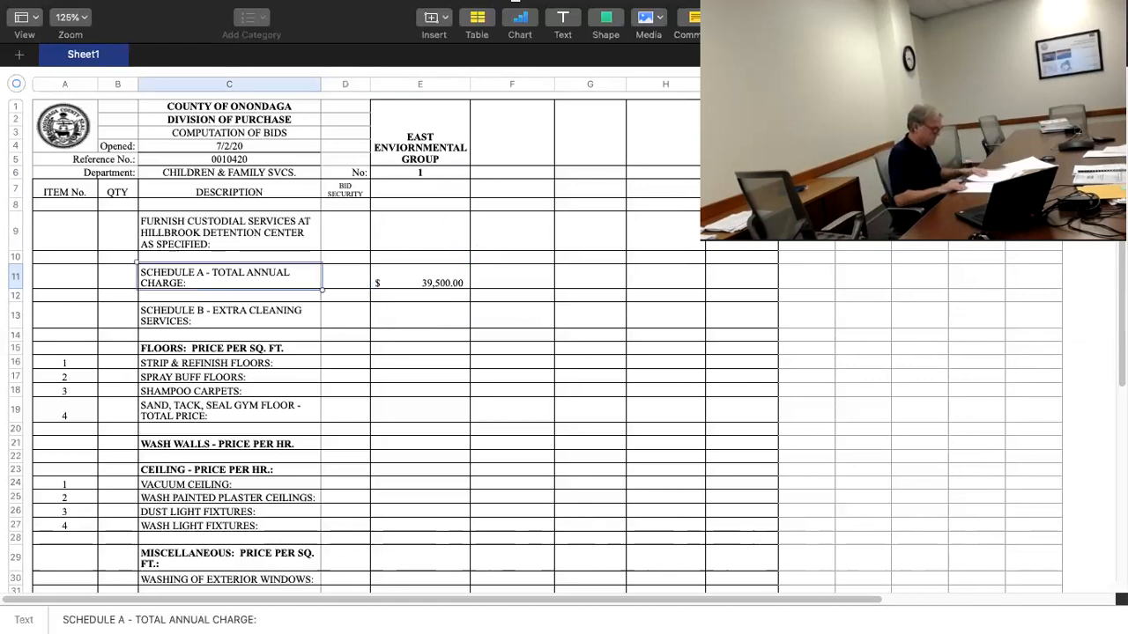
{"action": "left_click", "coordinate": [117, 347]}
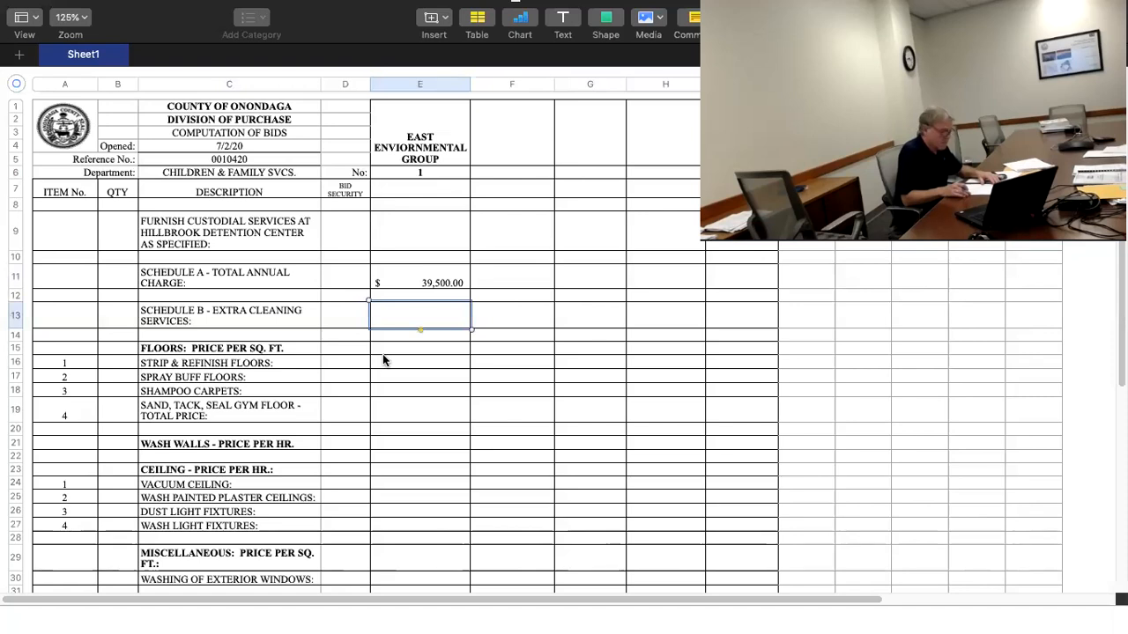
{"action": "type", "text": ".46"}
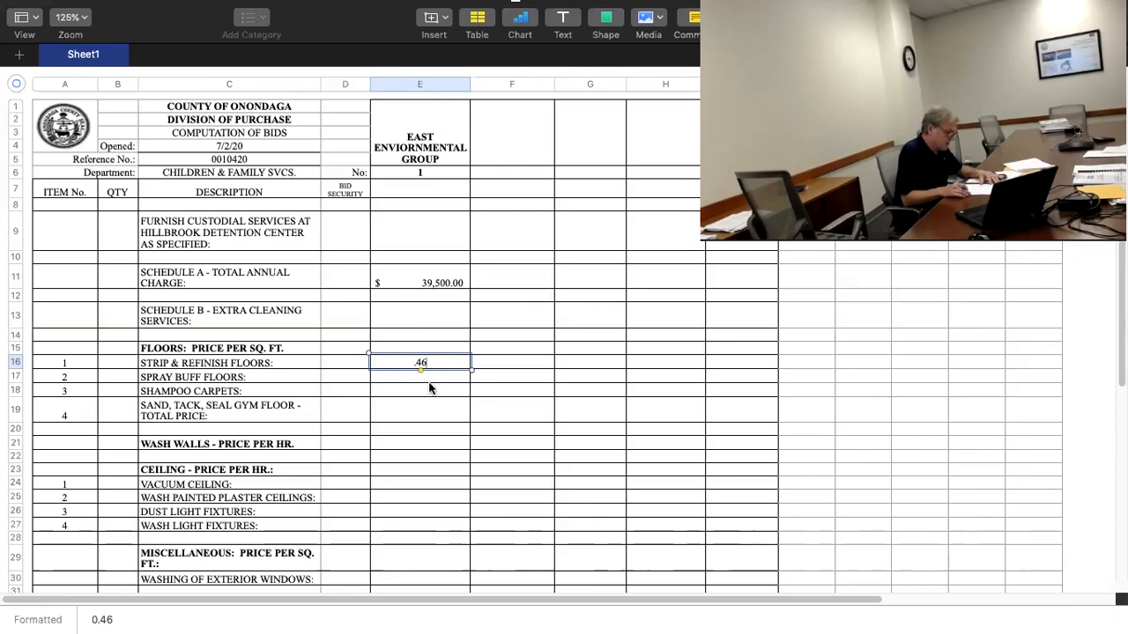
{"action": "type", "text": ".15"}
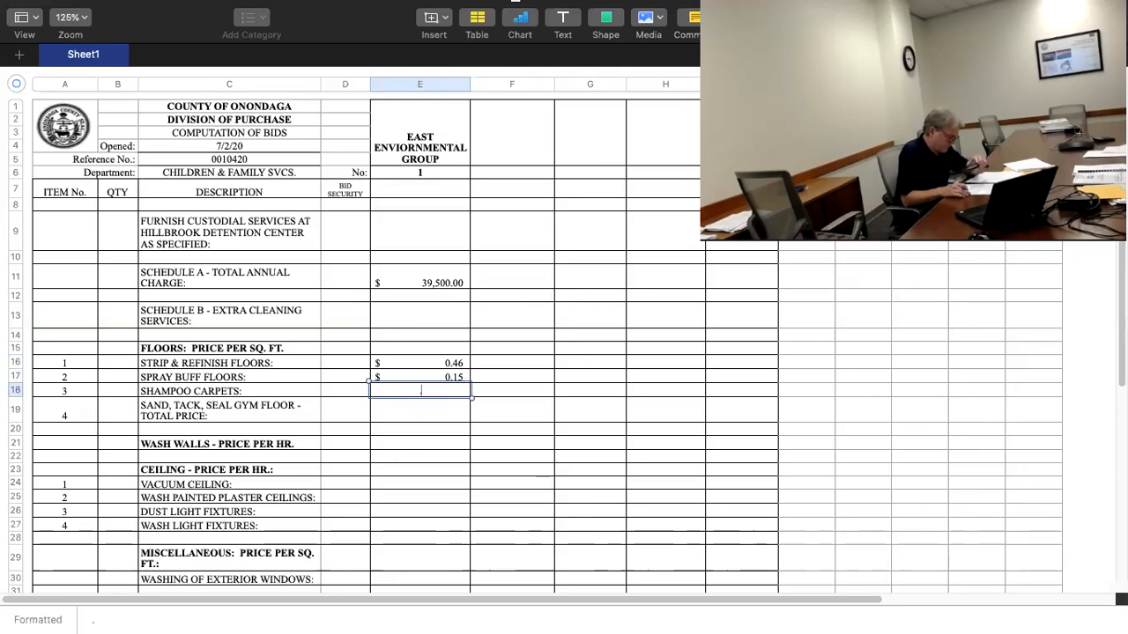
{"action": "type", "text": "0.24"}
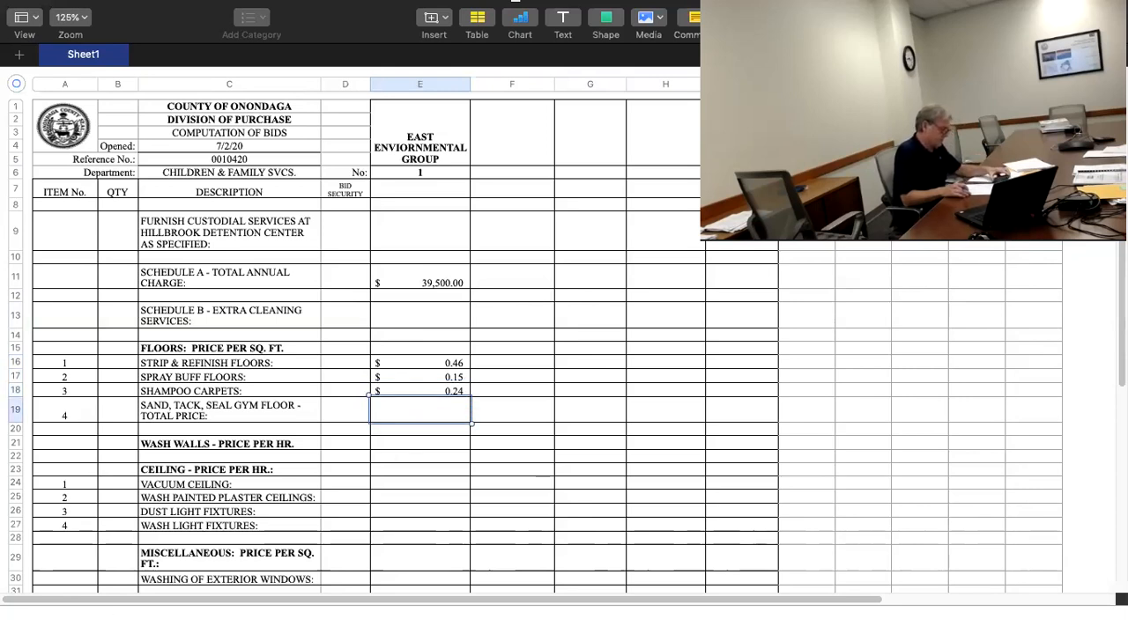
{"action": "type", "text": "4100"}
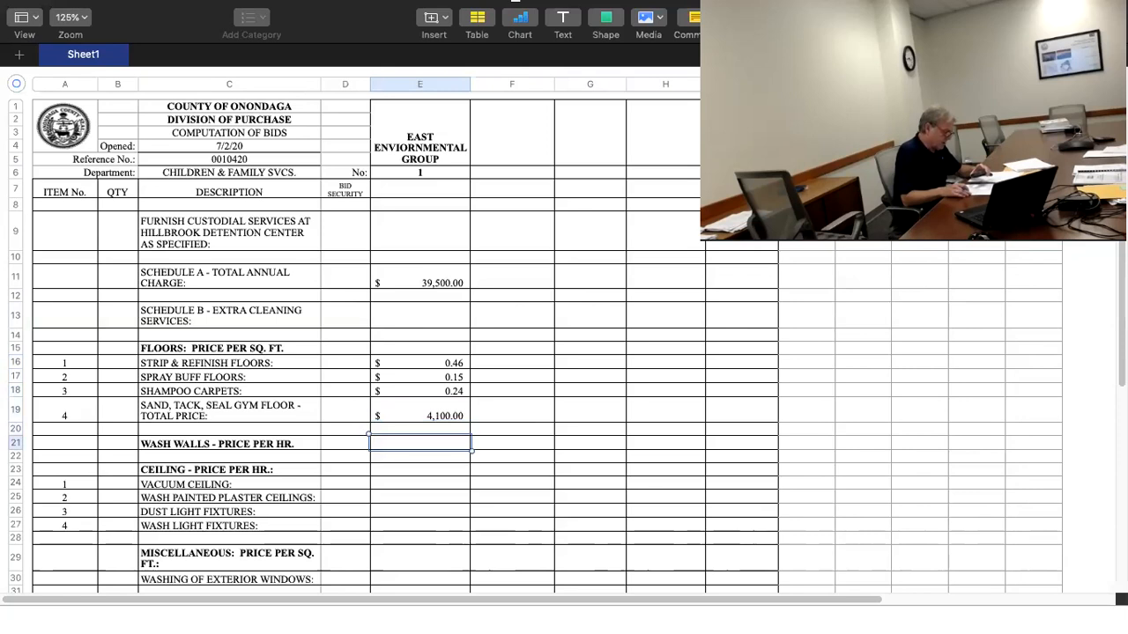
{"action": "type", "text": "21.50"}
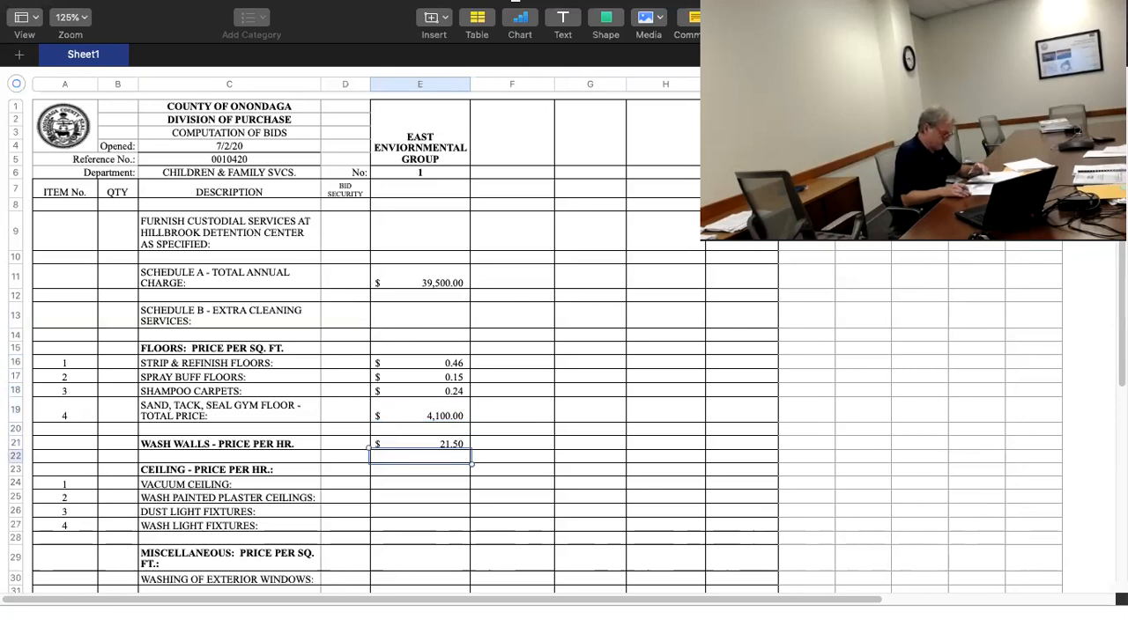
{"action": "left_click", "coordinate": [420, 469]}
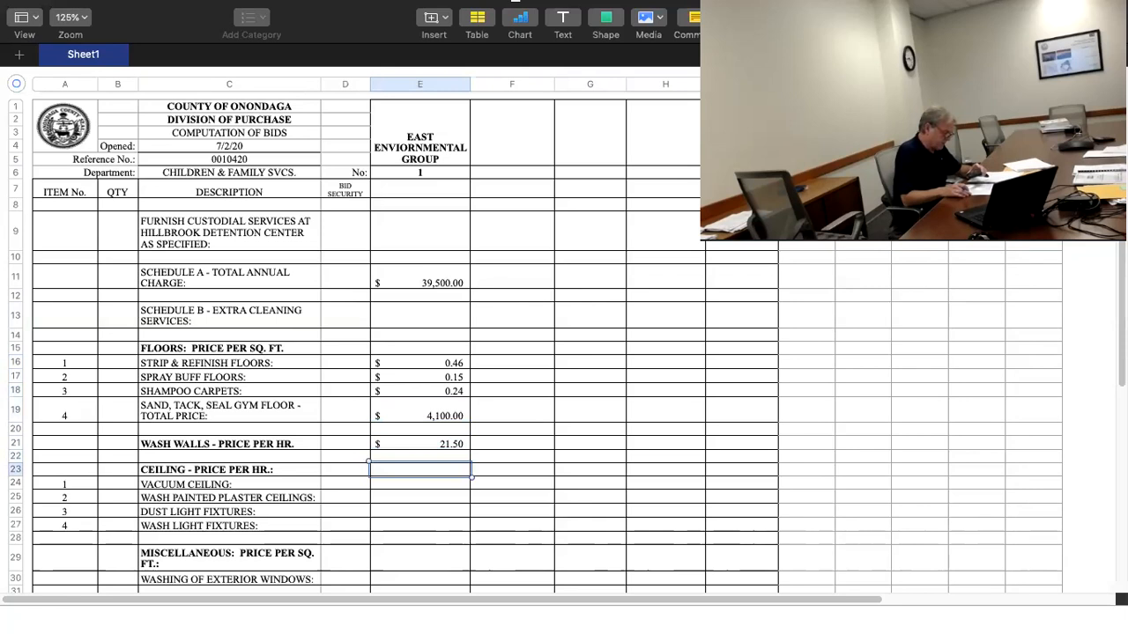
Step: Enter East Environmental's ceiling prices 21.50 and 22.50 three times, correcting the first two
{"action": "type", "text": "21."}
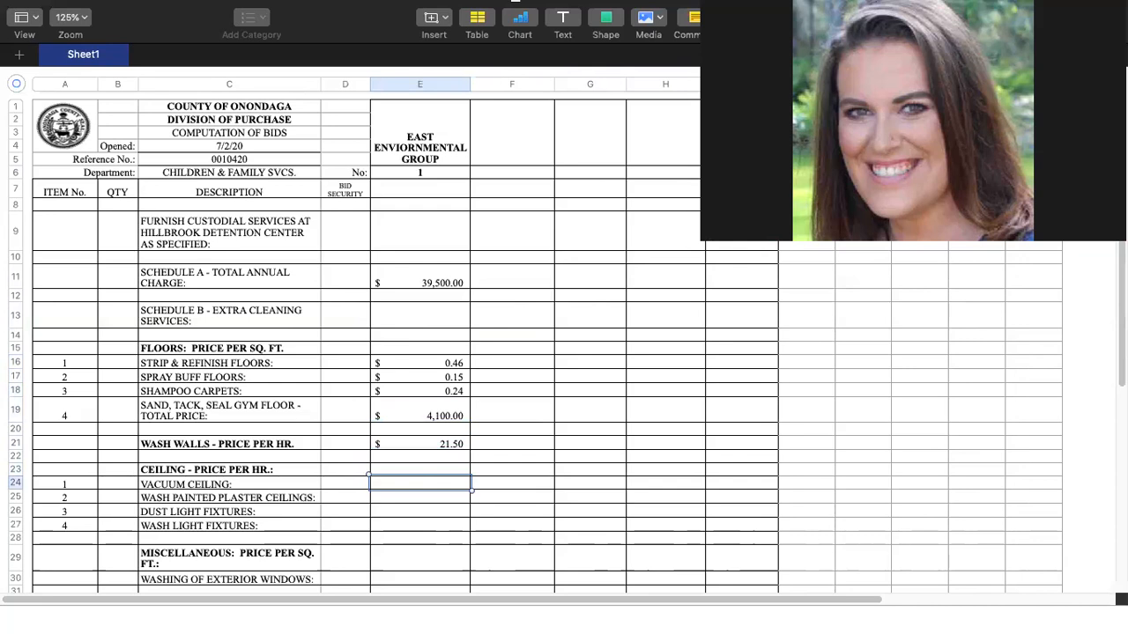
{"action": "type", "text": "21.50"}
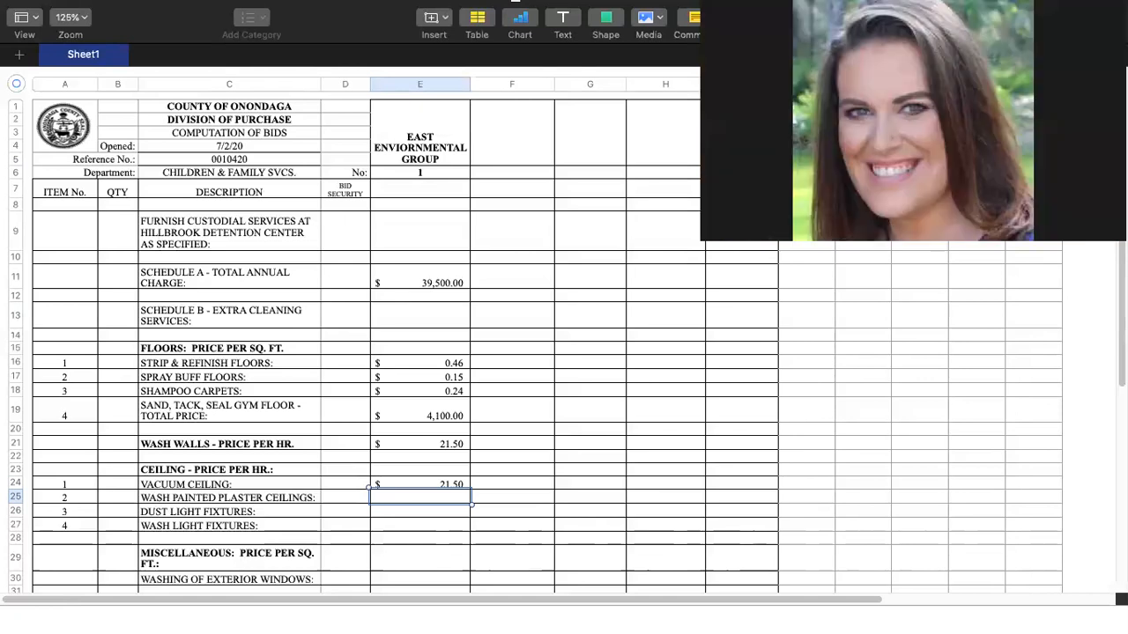
{"action": "type", "text": "21.50"}
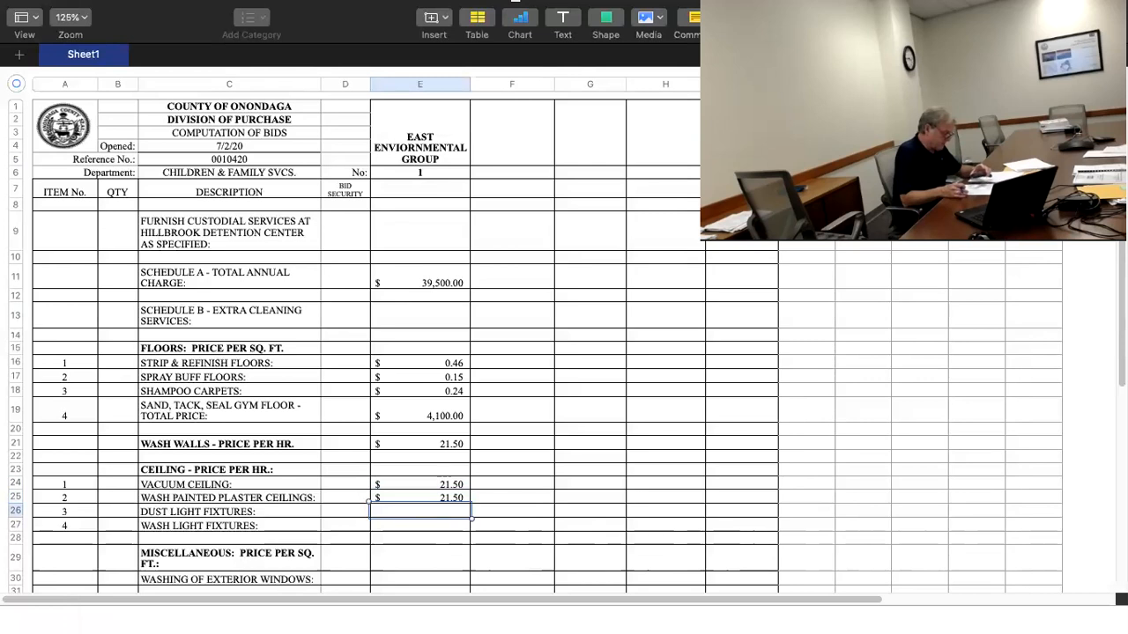
{"action": "left_click", "coordinate": [420, 484]}
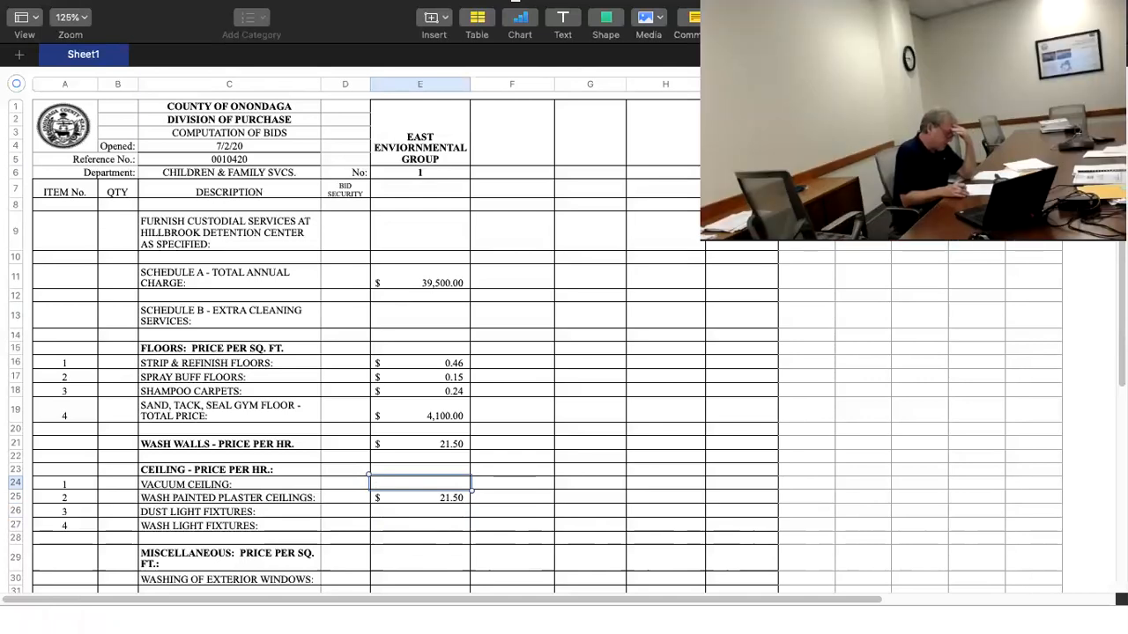
{"action": "type", "text": "21.50"}
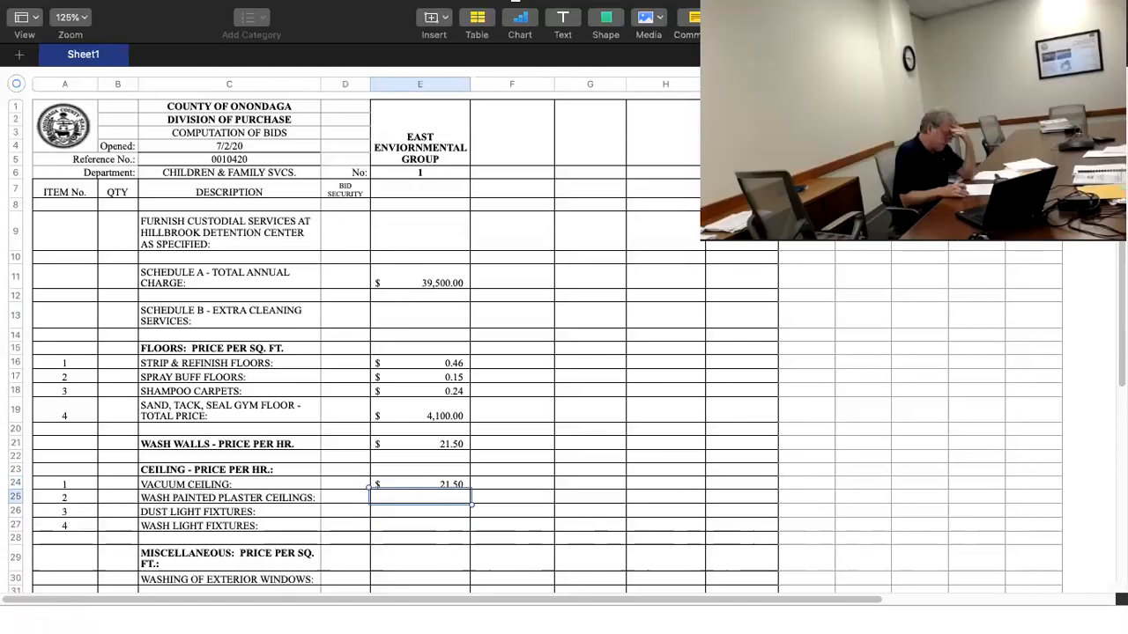
{"action": "type", "text": "22.50"}
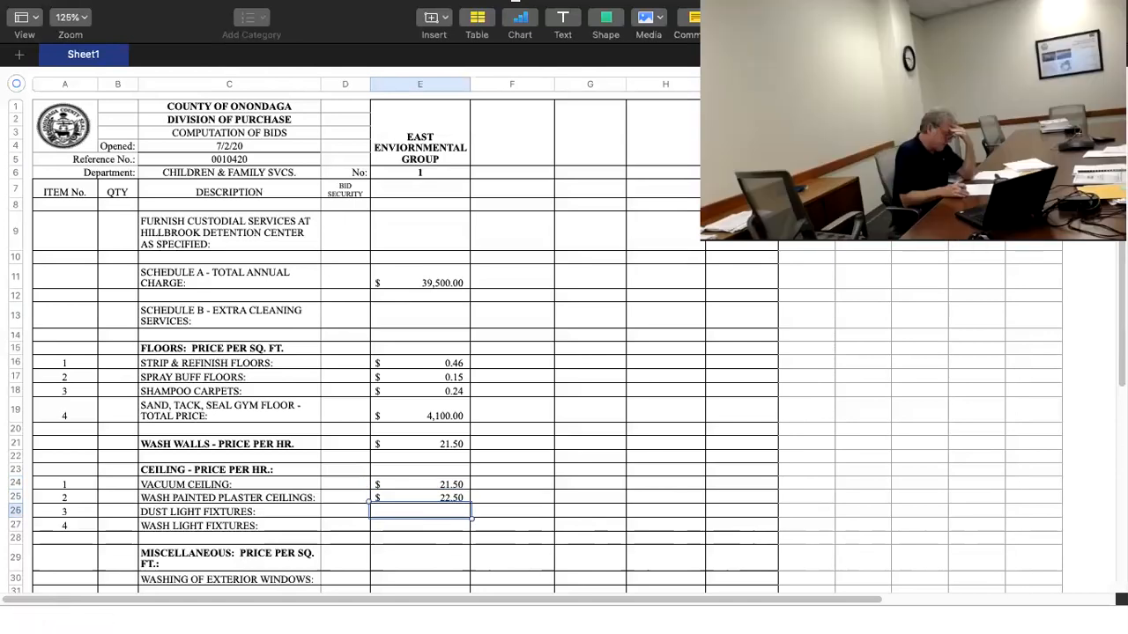
{"action": "type", "text": "2"}
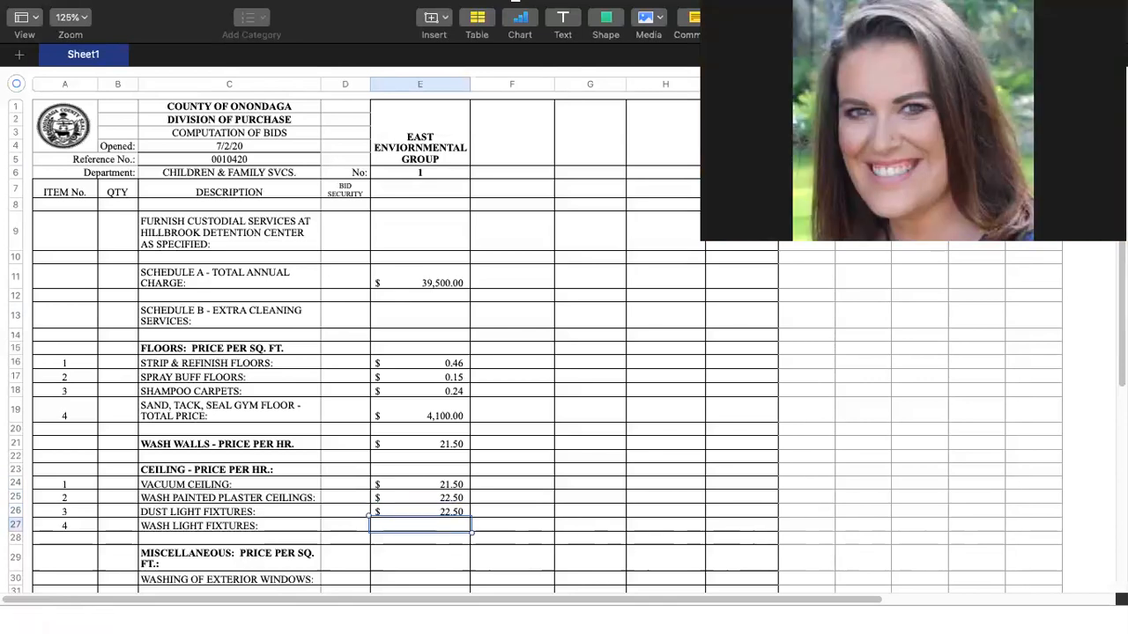
{"action": "type", "text": "22.50"}
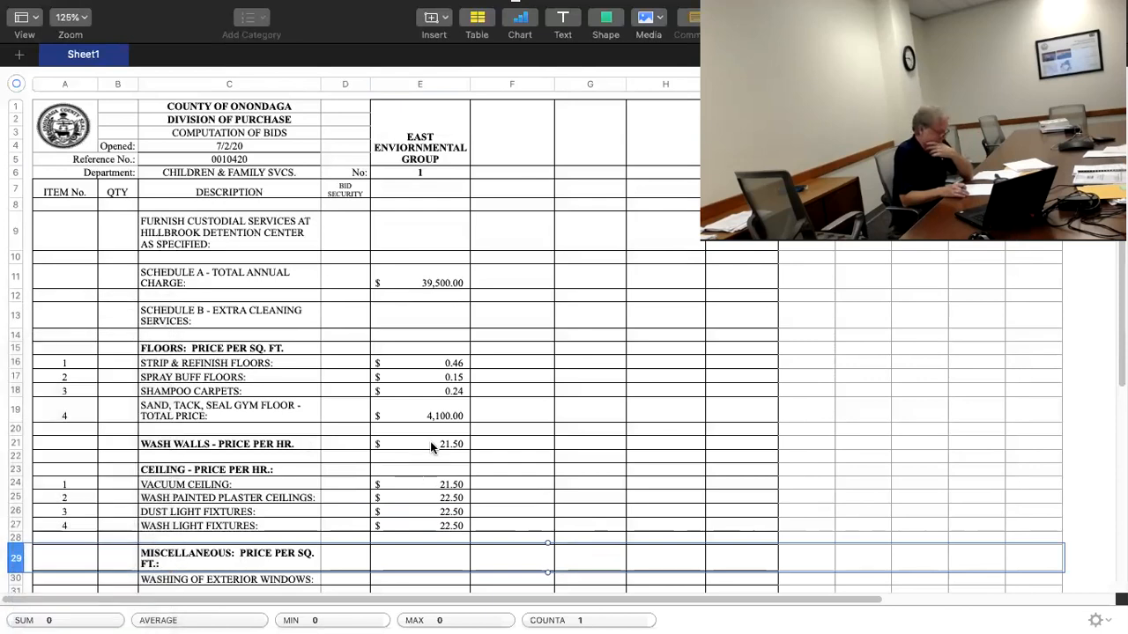
Step: Check the wall washing price, then enter $0.25 for exterior window washing in E30
{"action": "left_click", "coordinate": [419, 444]}
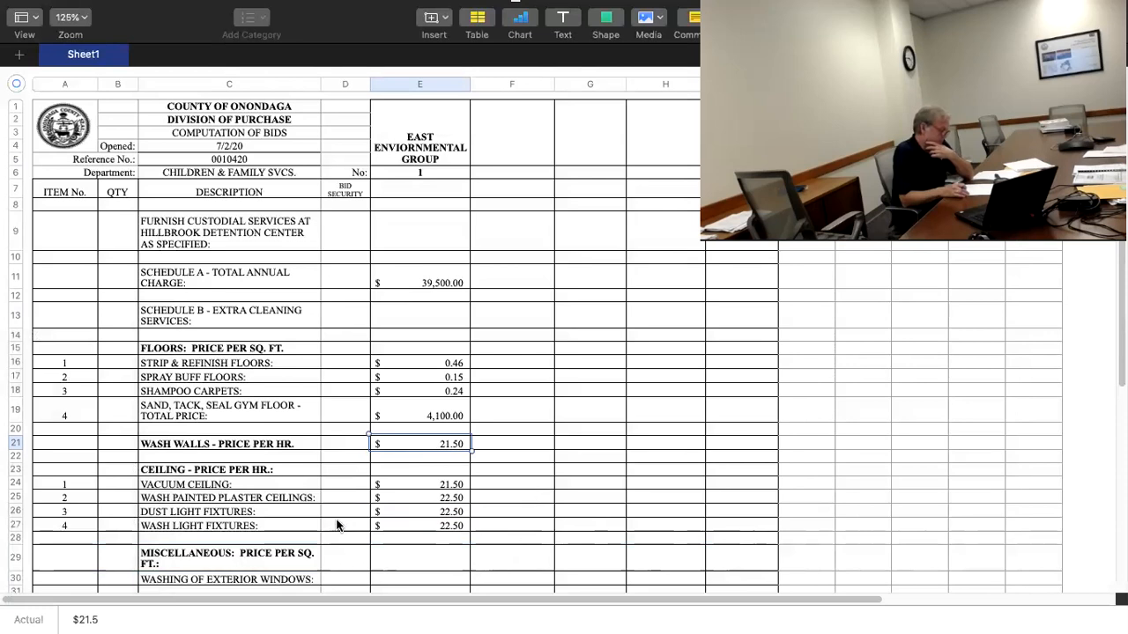
{"action": "scroll", "scroll_direction": "down", "scroll_amount": 3}
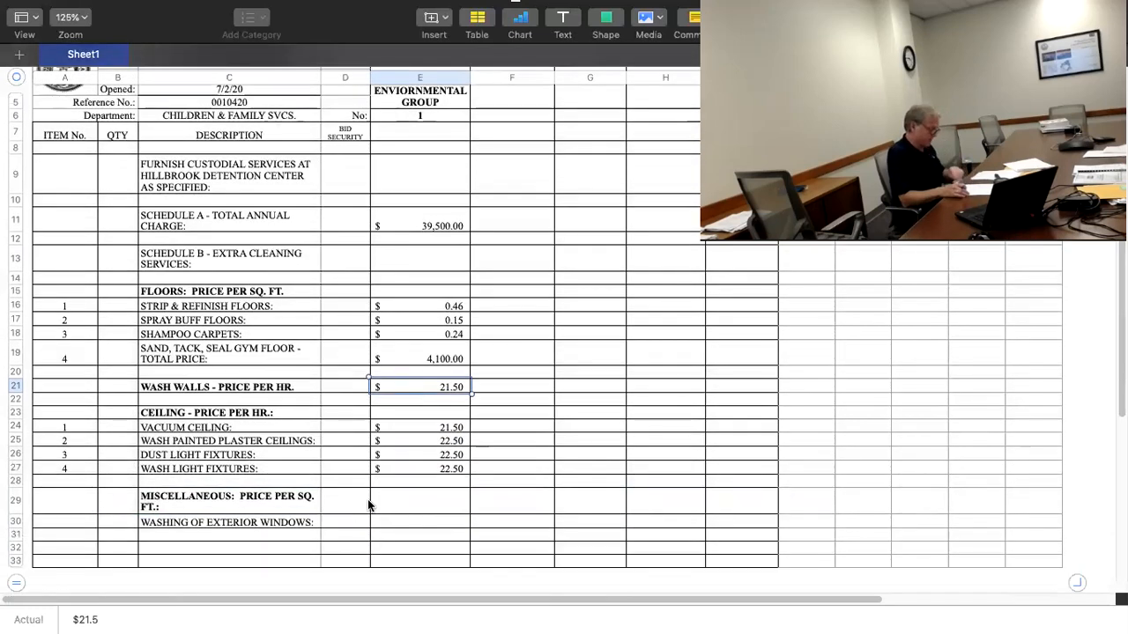
{"action": "left_click", "coordinate": [419, 500]}
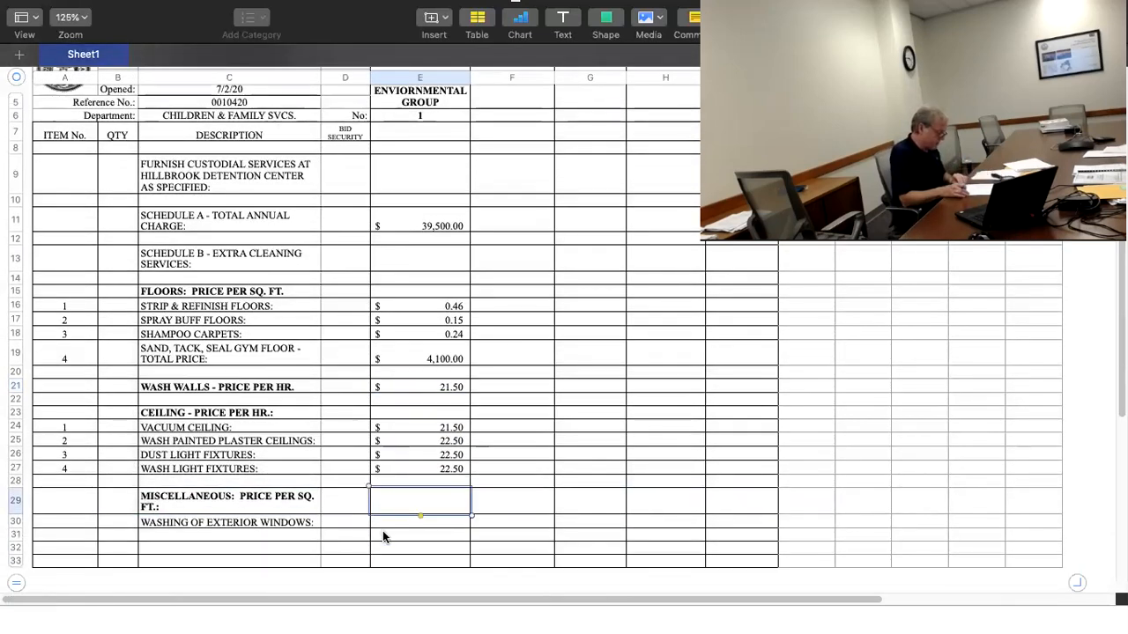
{"action": "left_click", "coordinate": [420, 520]}
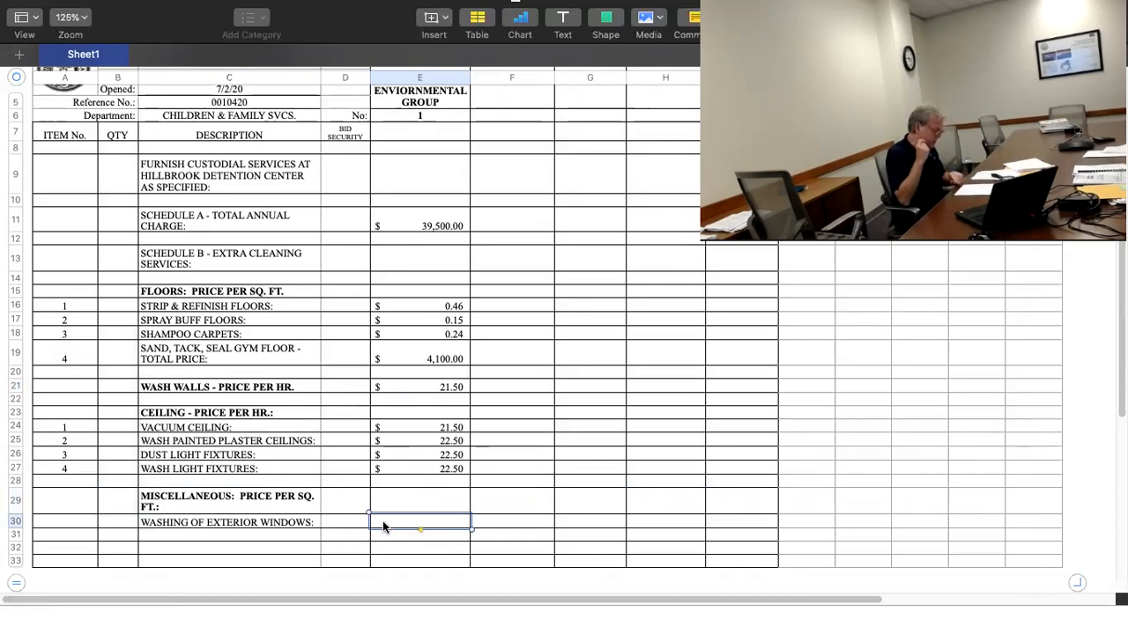
{"action": "type", "text": ".25"}
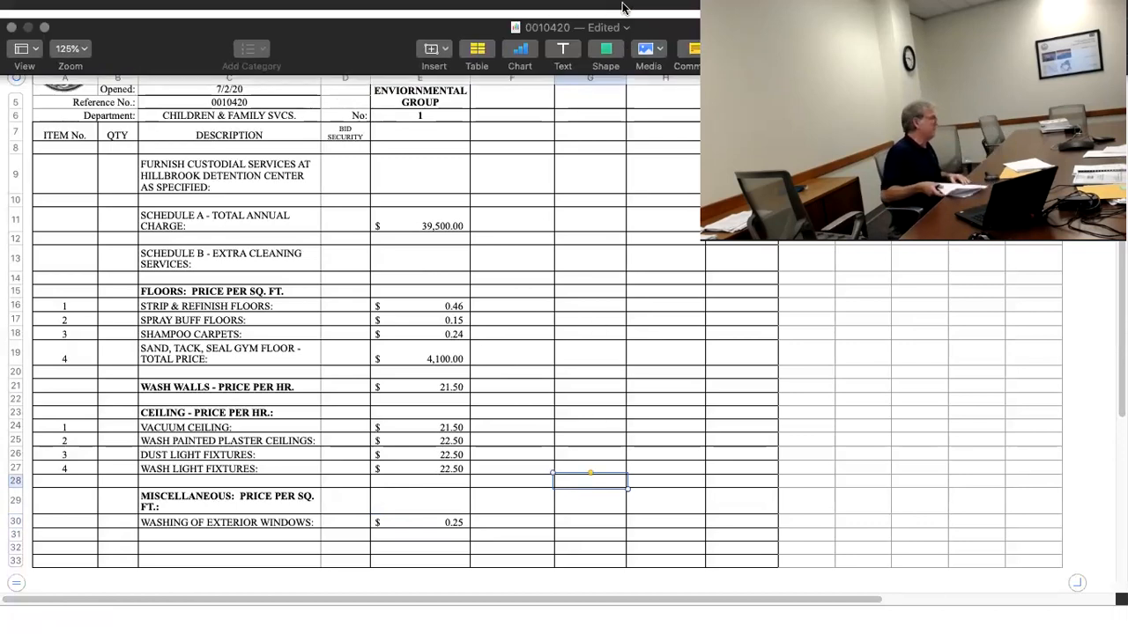
{"action": "mouse_move", "coordinate": [598, 59]}
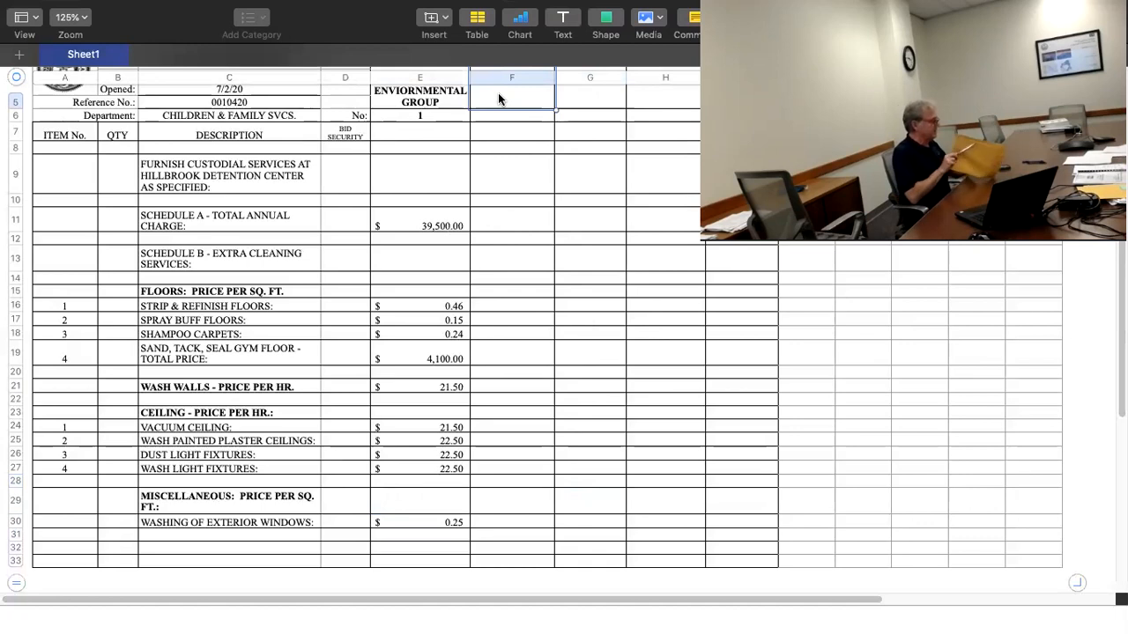
Step: Head column F 'NSI CLEANING' and enter bidder number 2 beneath it
{"action": "type", "text": "NSI"}
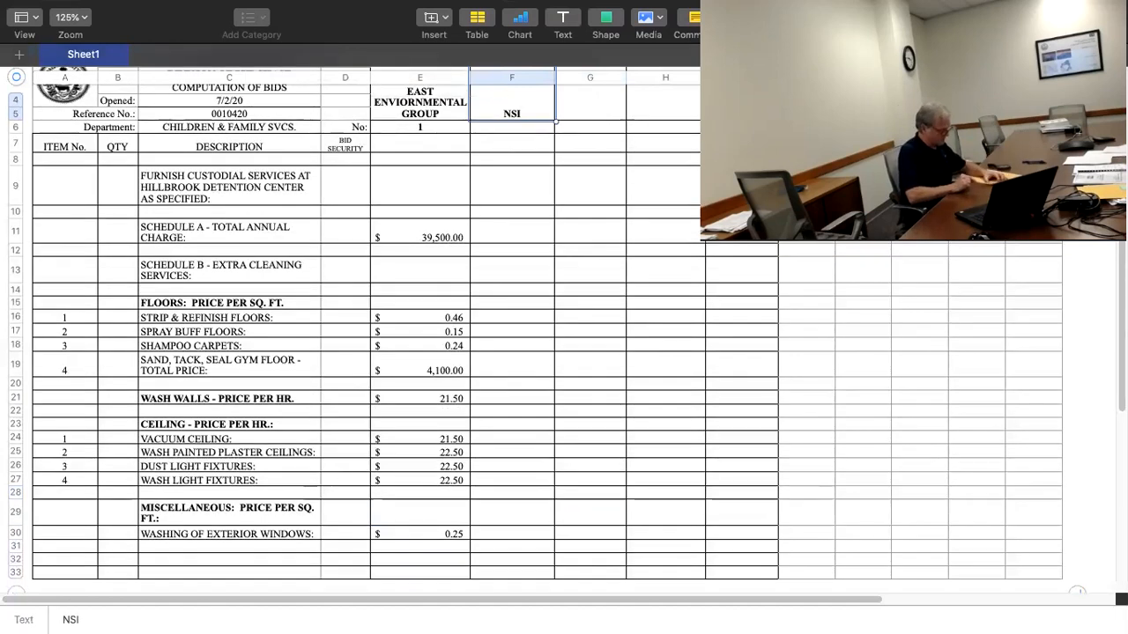
{"action": "type", "text": "CLEANING"}
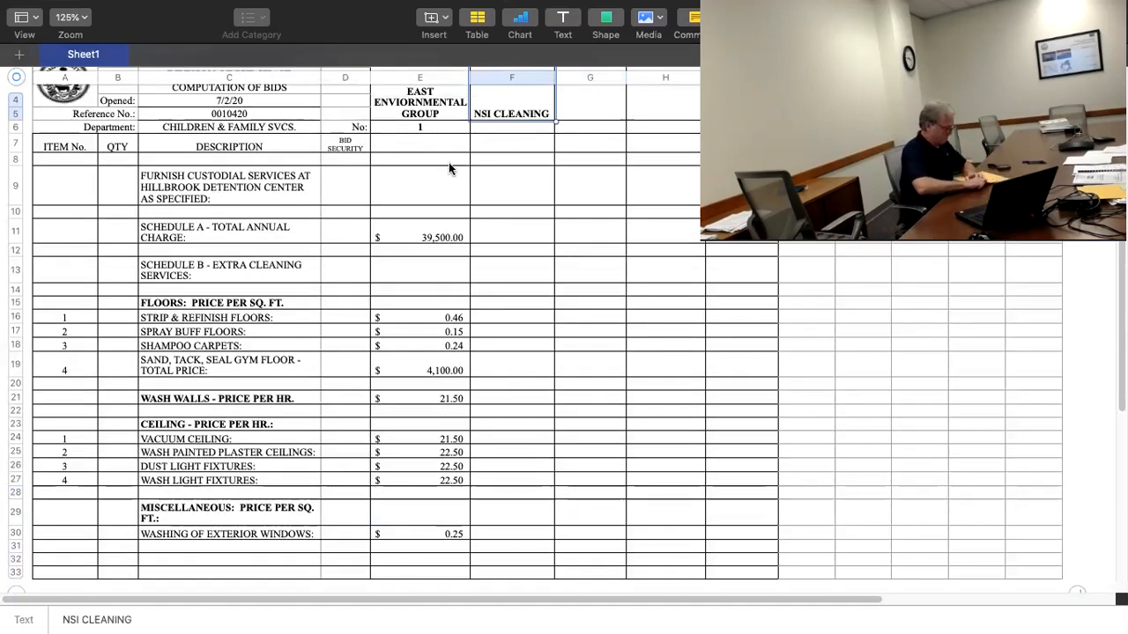
{"action": "left_click", "coordinate": [511, 237]}
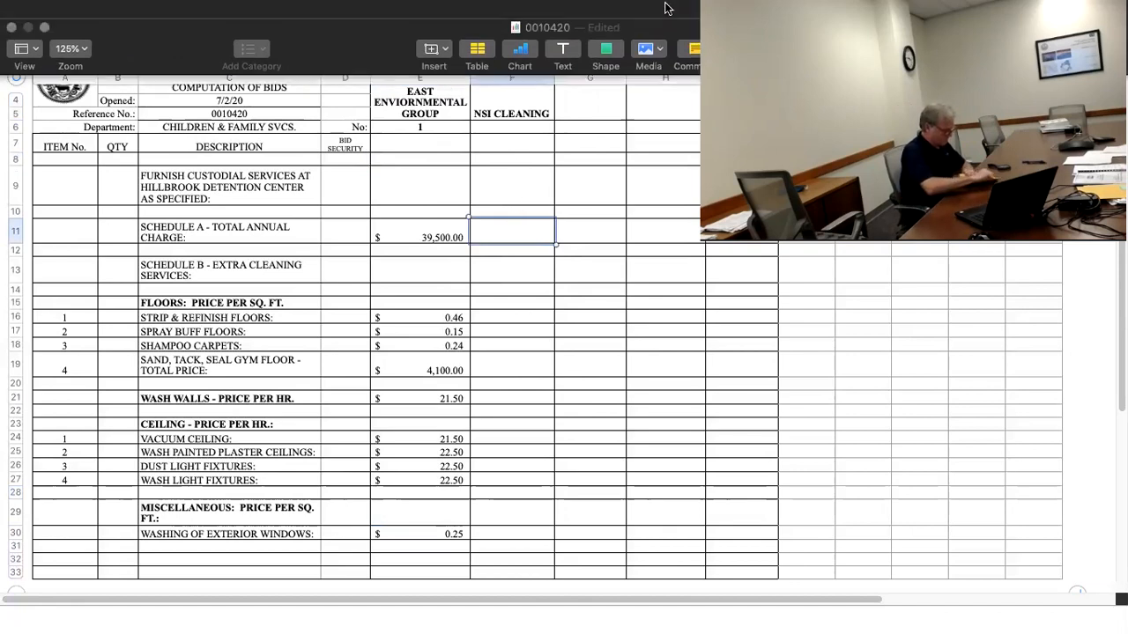
{"action": "type", "text": "2"}
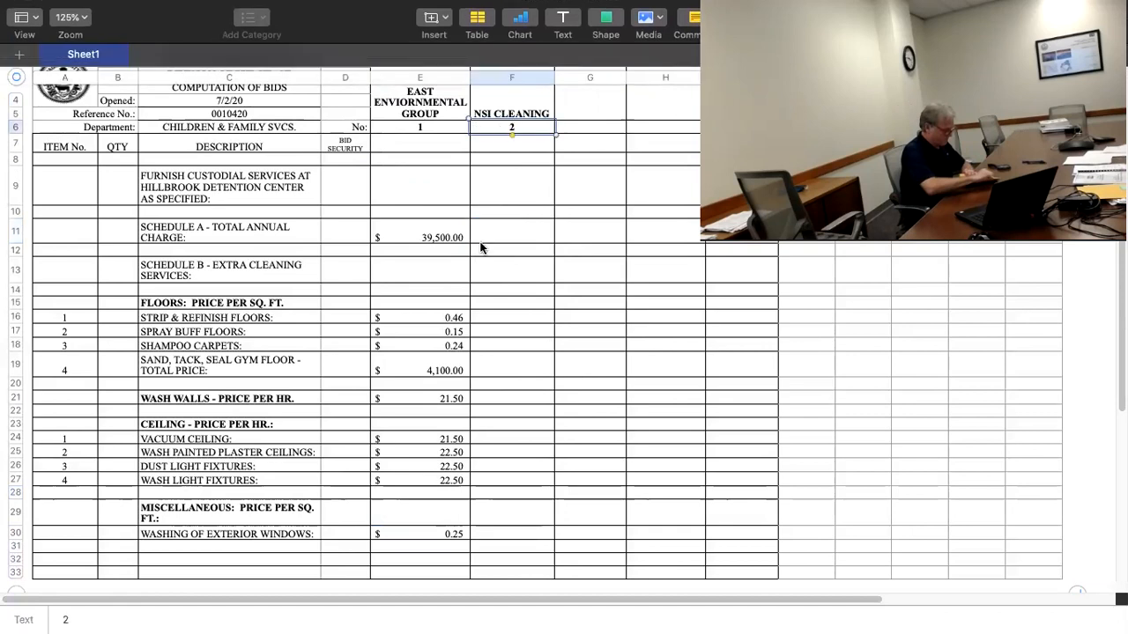
{"action": "left_click", "coordinate": [511, 232]}
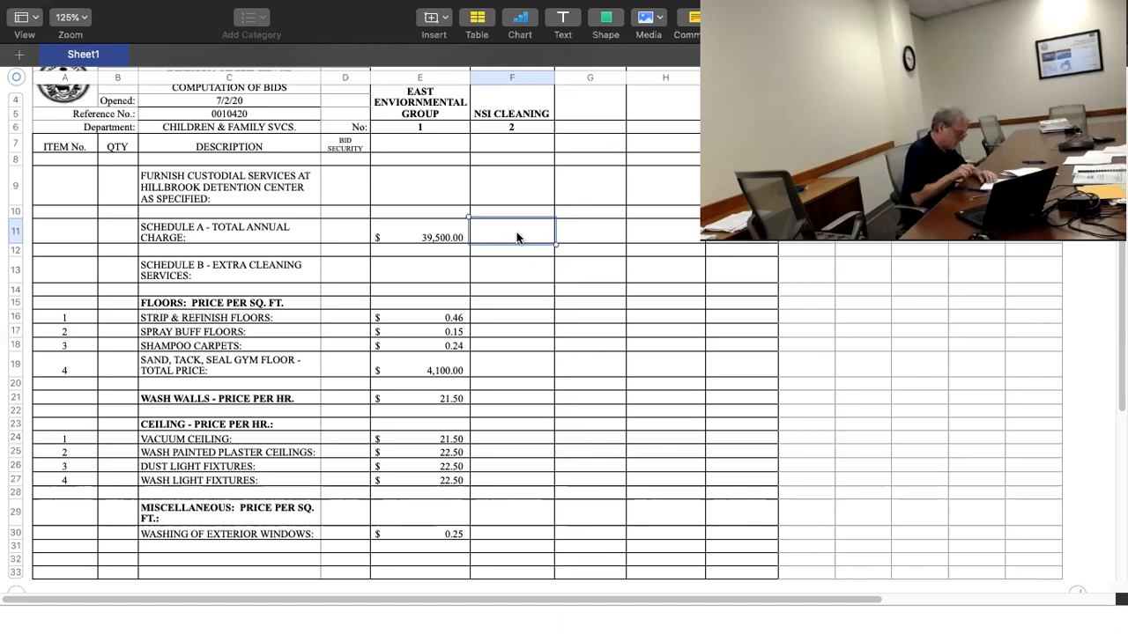
Step: Enter NSI Cleaning's $110,000 annual charge, floor prices 0.40, 0.30, 0.40, 0.98, and $25.00 wall washing
{"action": "type", "text": "110000"}
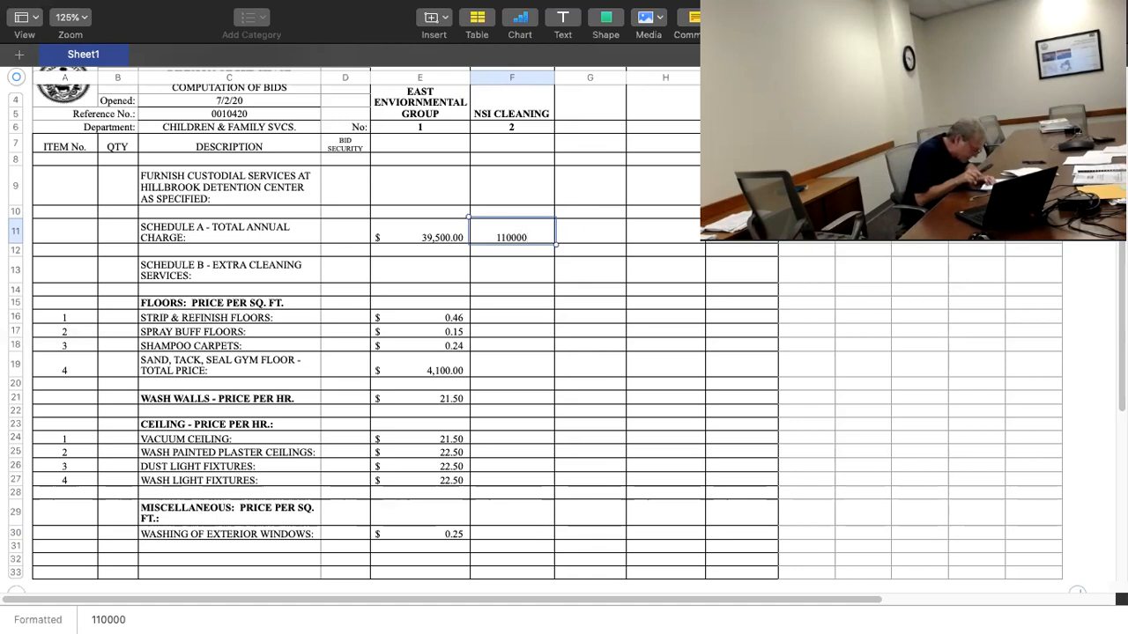
{"action": "key", "text": "enter"}
{"action": "type", "text": "0.4"}
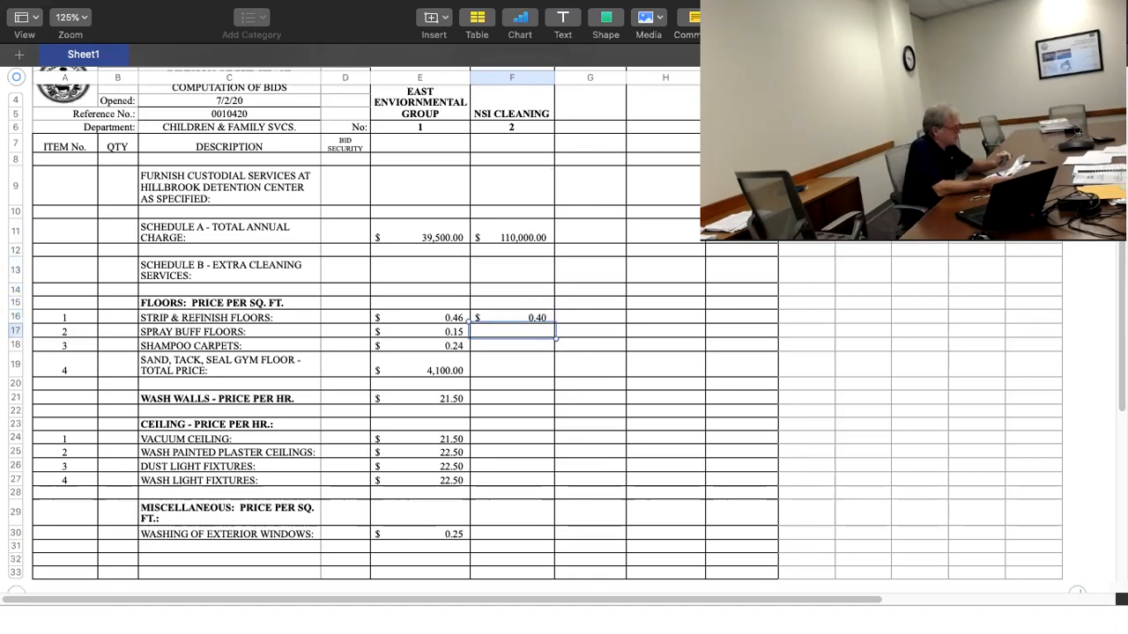
{"action": "type", "text": "0.30"}
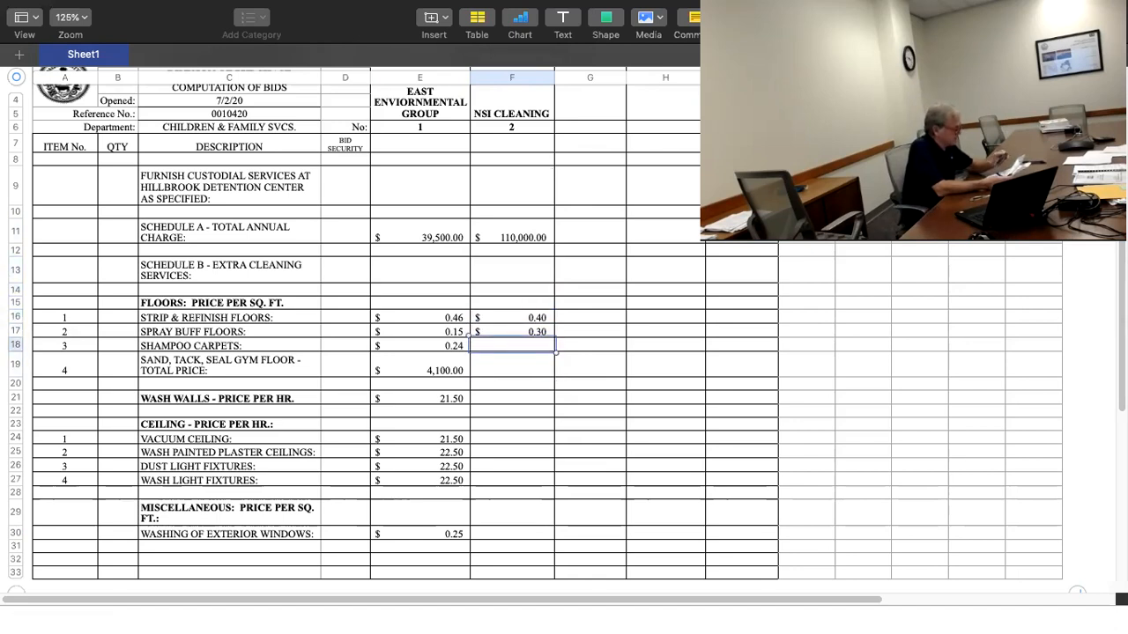
{"action": "type", "text": "0.40"}
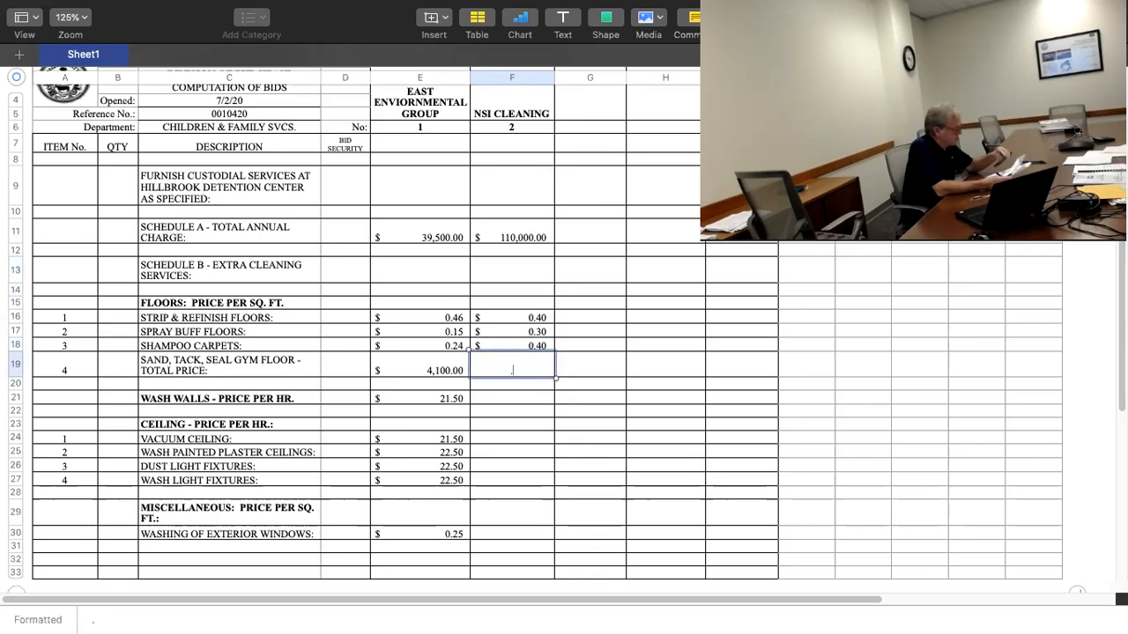
{"action": "type", "text": "0.98"}
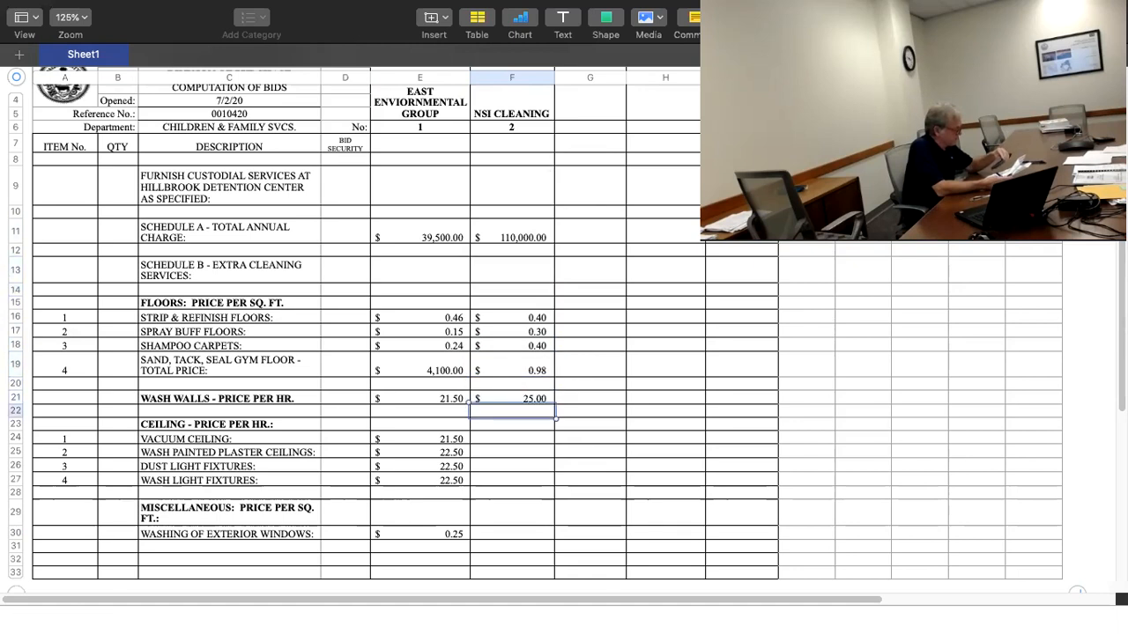
Step: Enter $25.00 for NSI Cleaning's four ceiling prices and $0.30 for exterior windows
{"action": "left_click", "coordinate": [510, 437]}
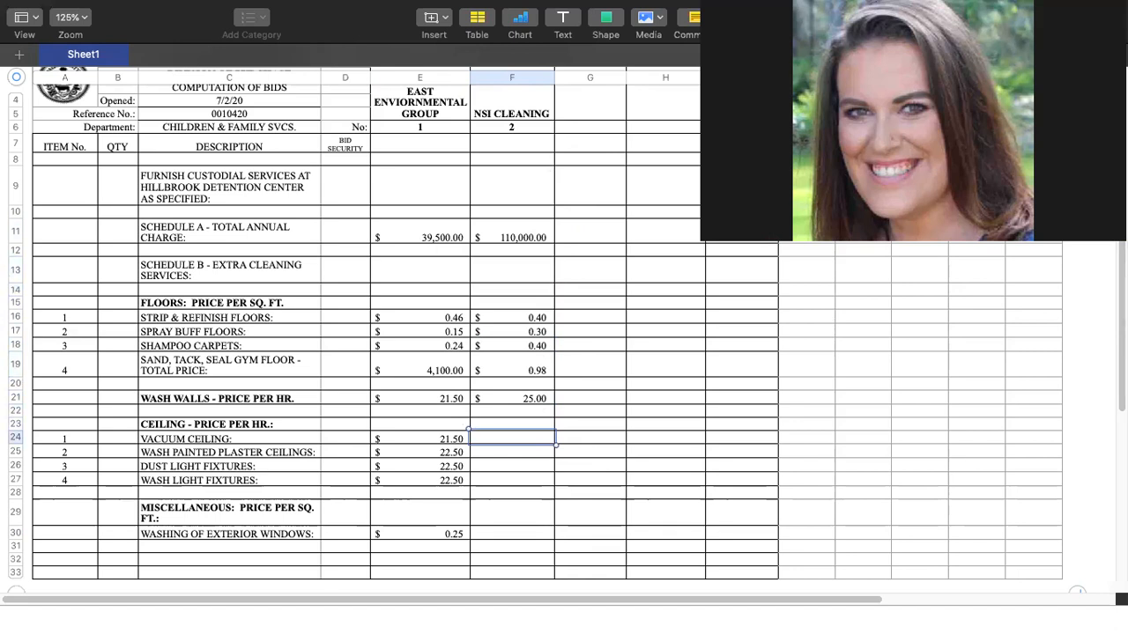
{"action": "type", "text": "25.00"}
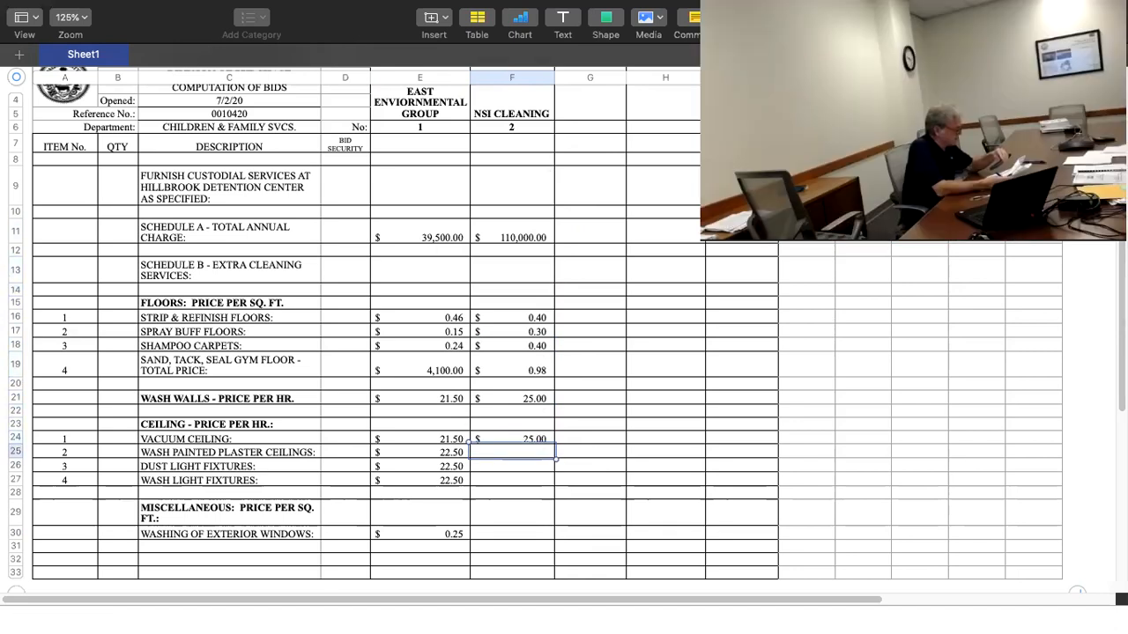
{"action": "type", "text": "25.00"}
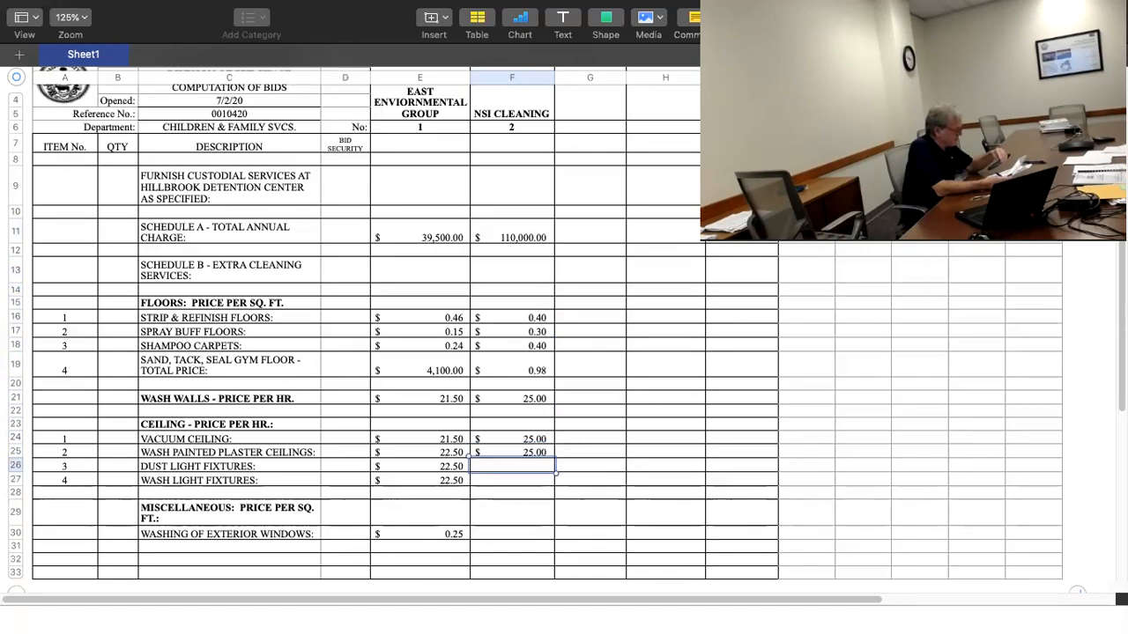
{"action": "type", "text": "25.00"}
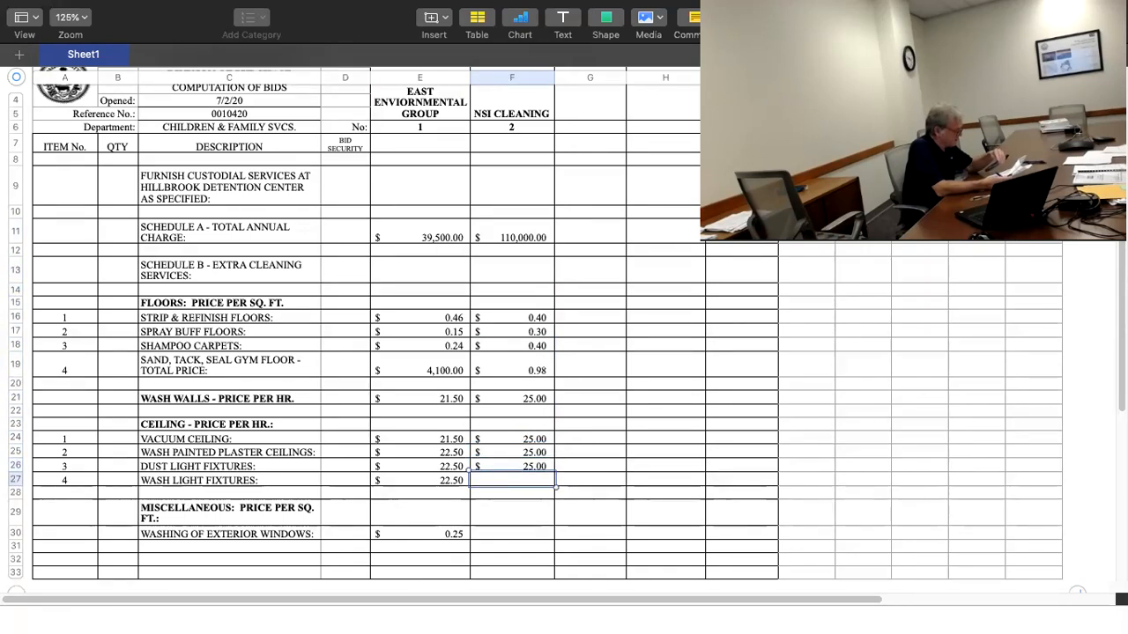
{"action": "type", "text": "25.00"}
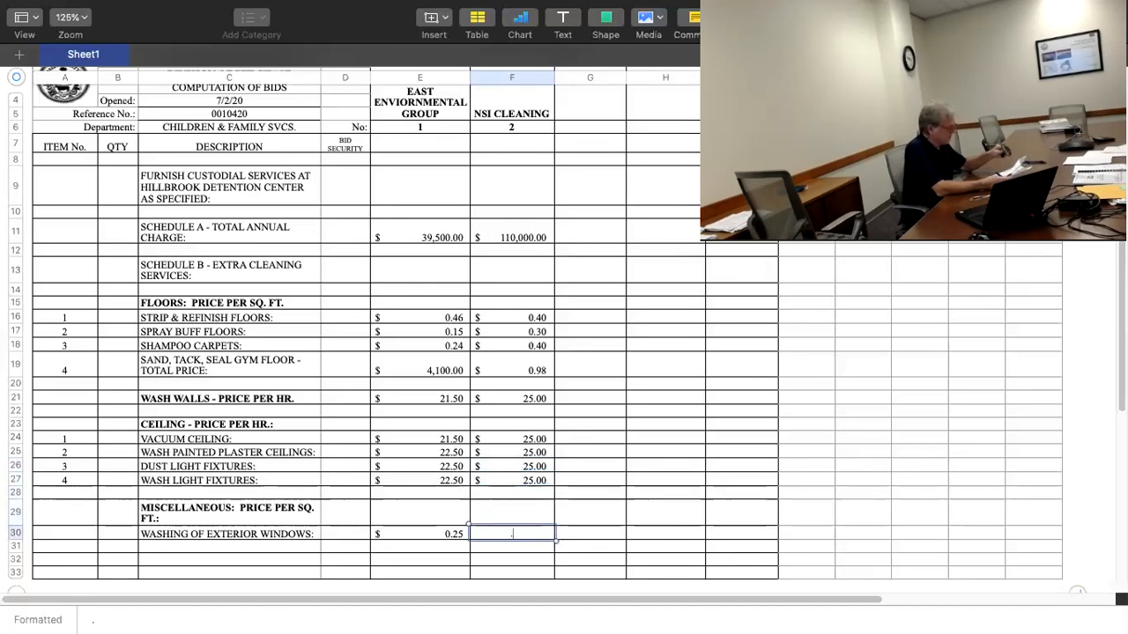
{"action": "type", "text": "0.30"}
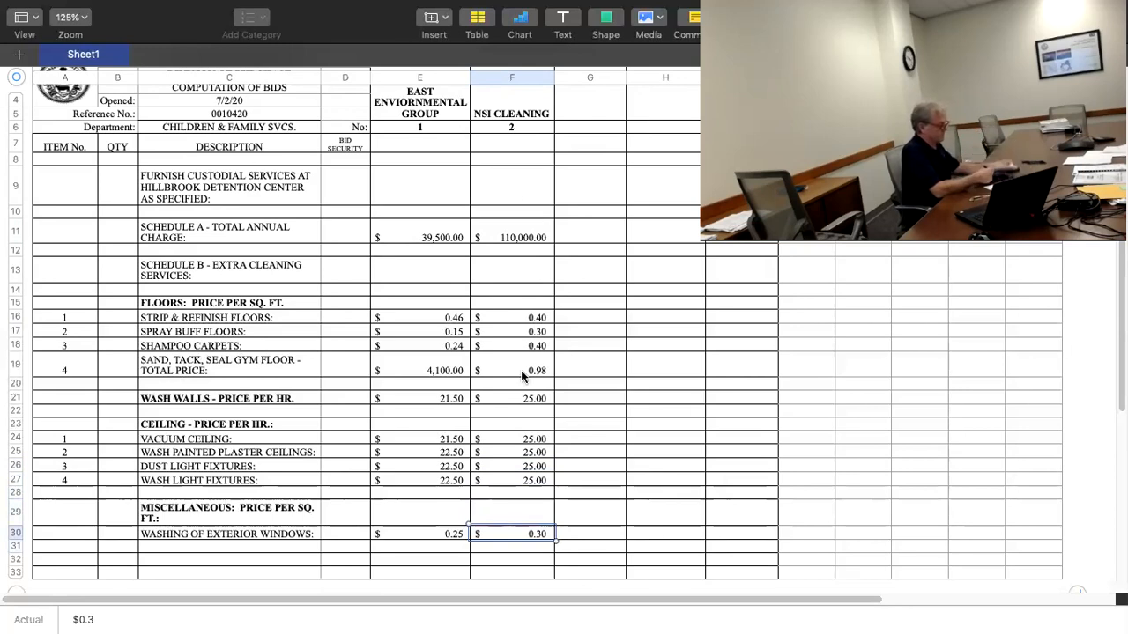
{"action": "mouse_move", "coordinate": [597, 84]}
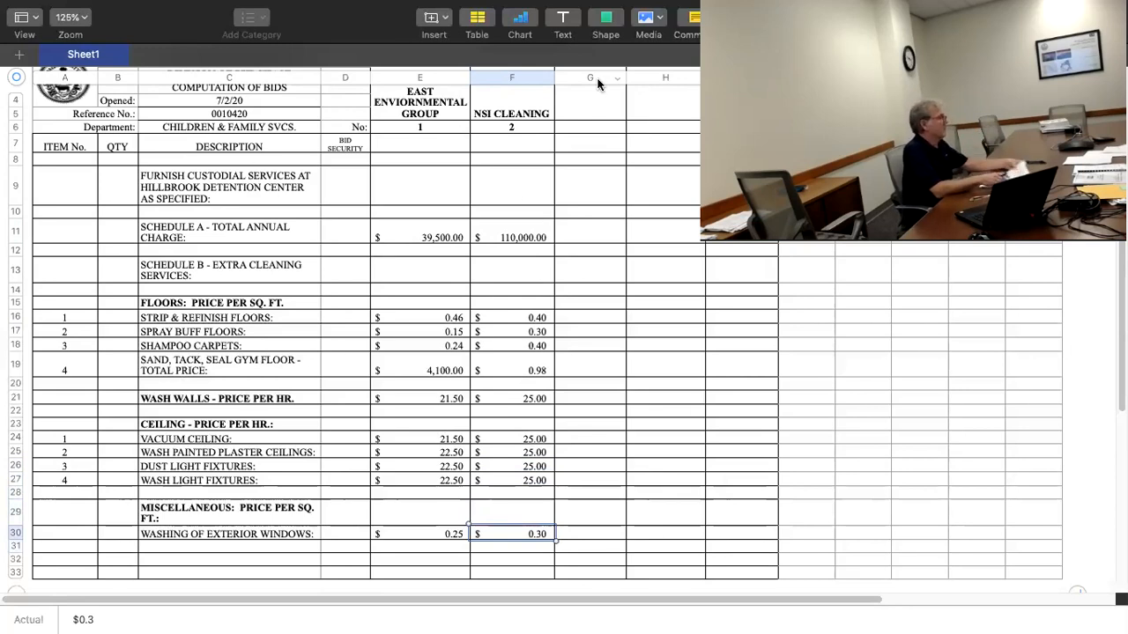